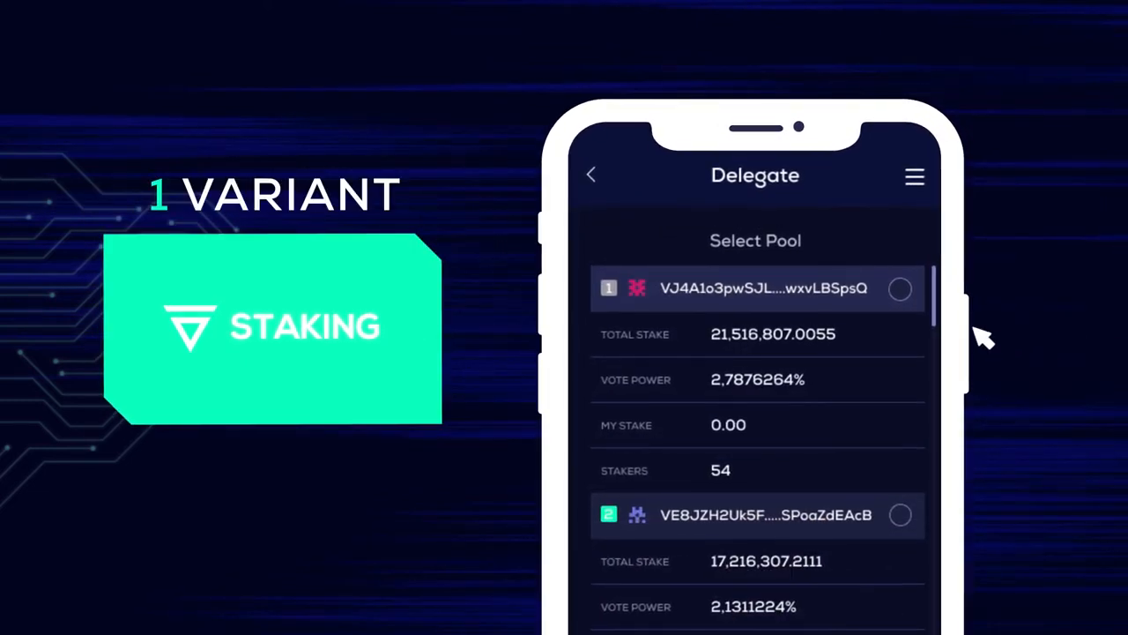
- Select the first validator pool (21,516,807.0055 total stake) for delegation
left_click(899, 289)
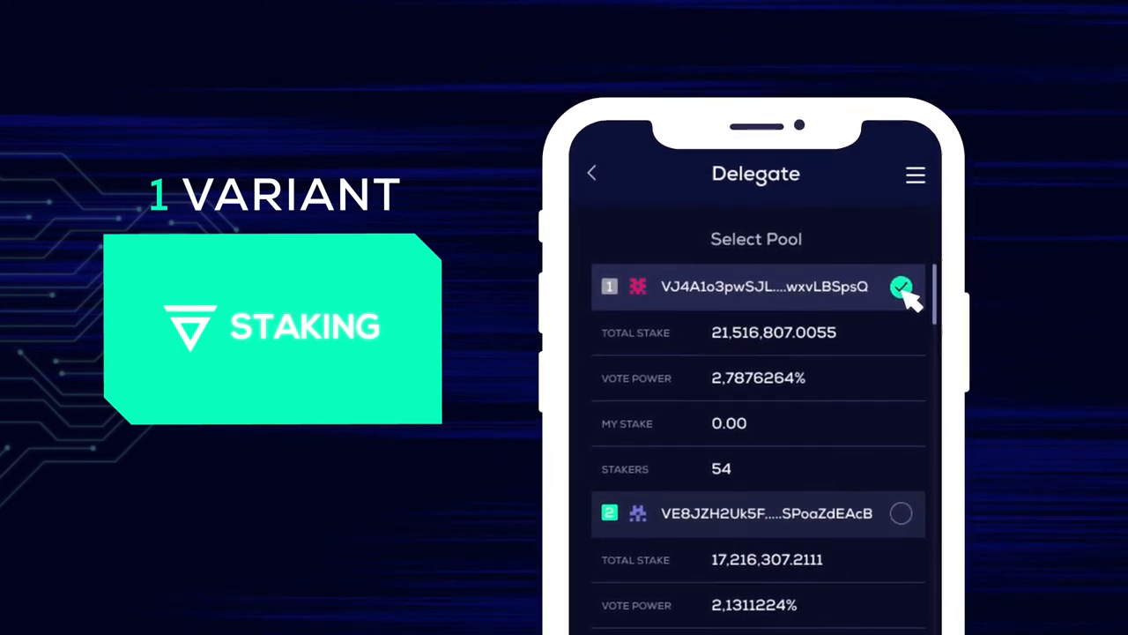
left_click(901, 285)
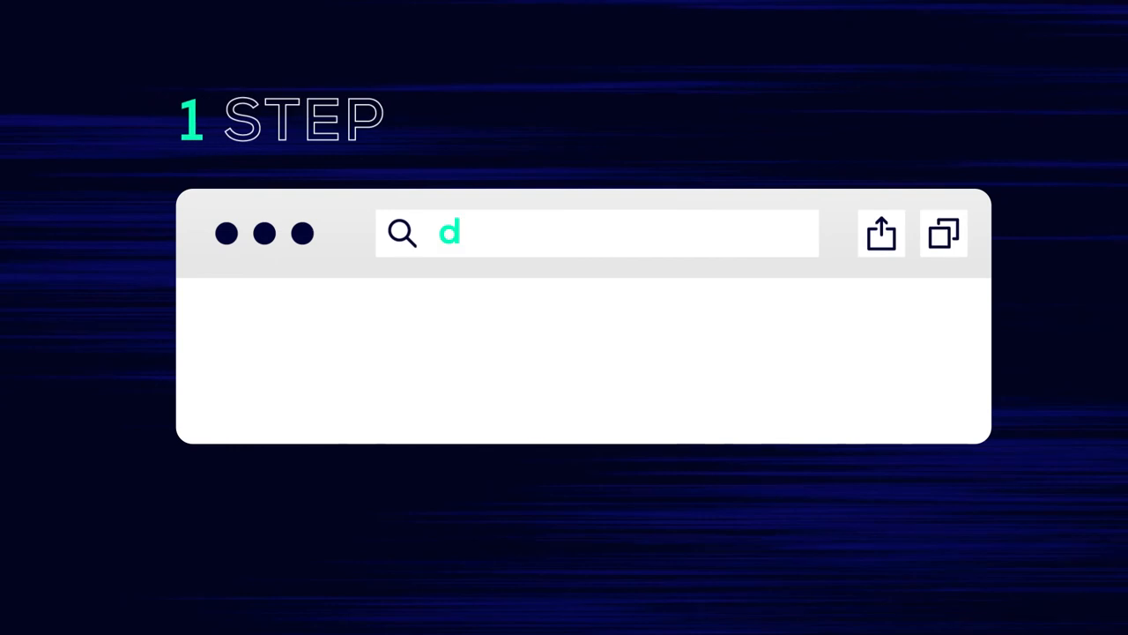
- Navigate to docs.velas.com and scroll the Velas Grant Program document down to its tables
type("ocs.velas.com")
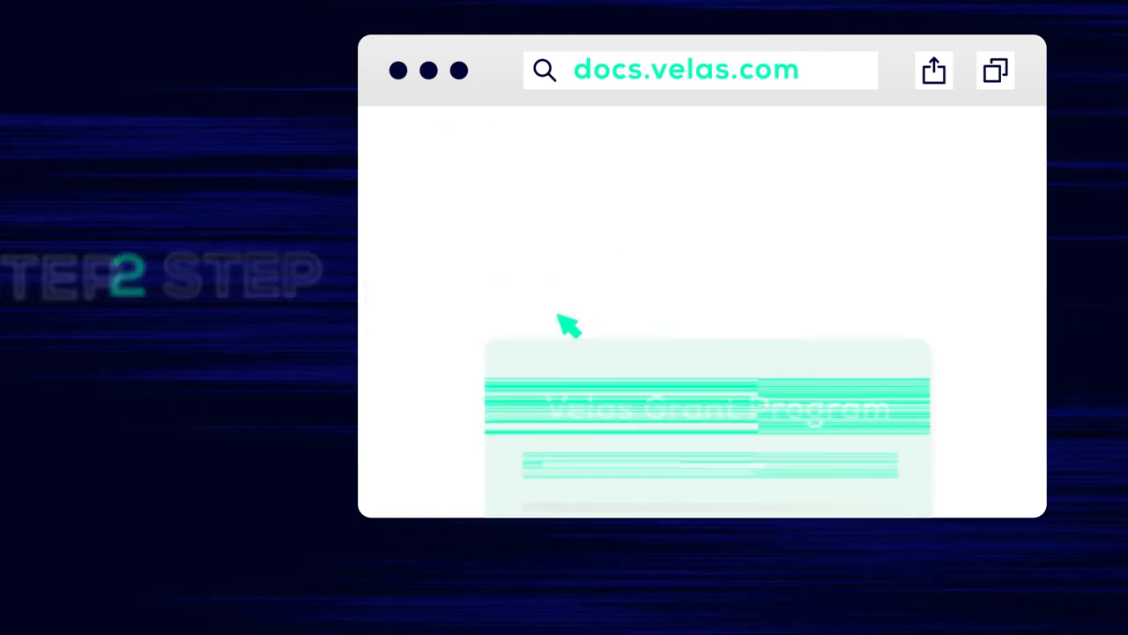
scroll("down", 3)
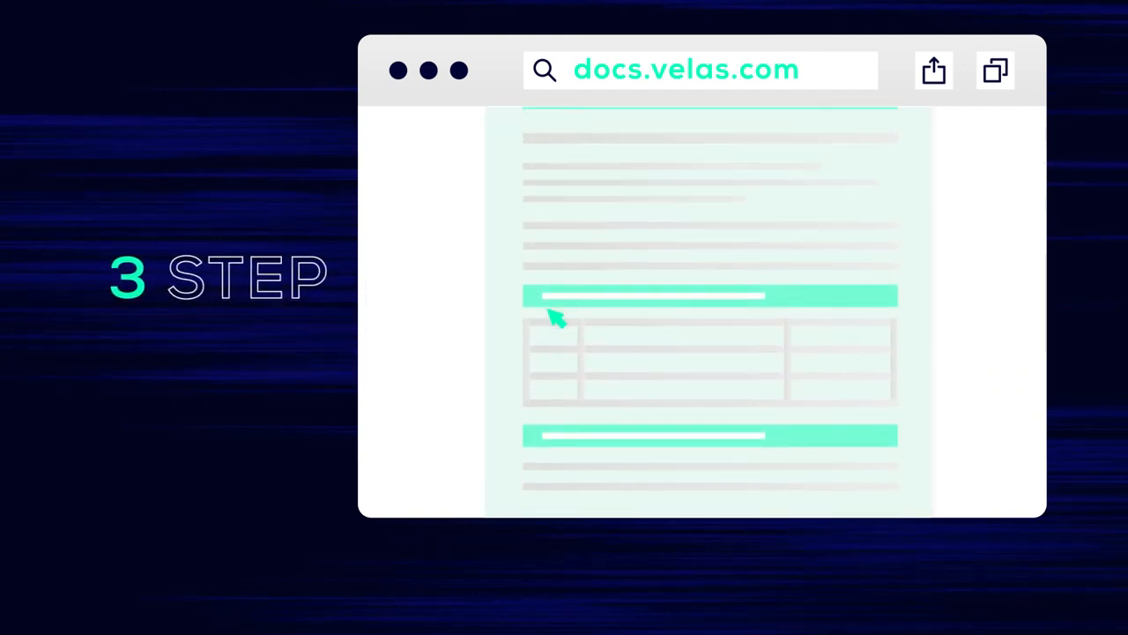